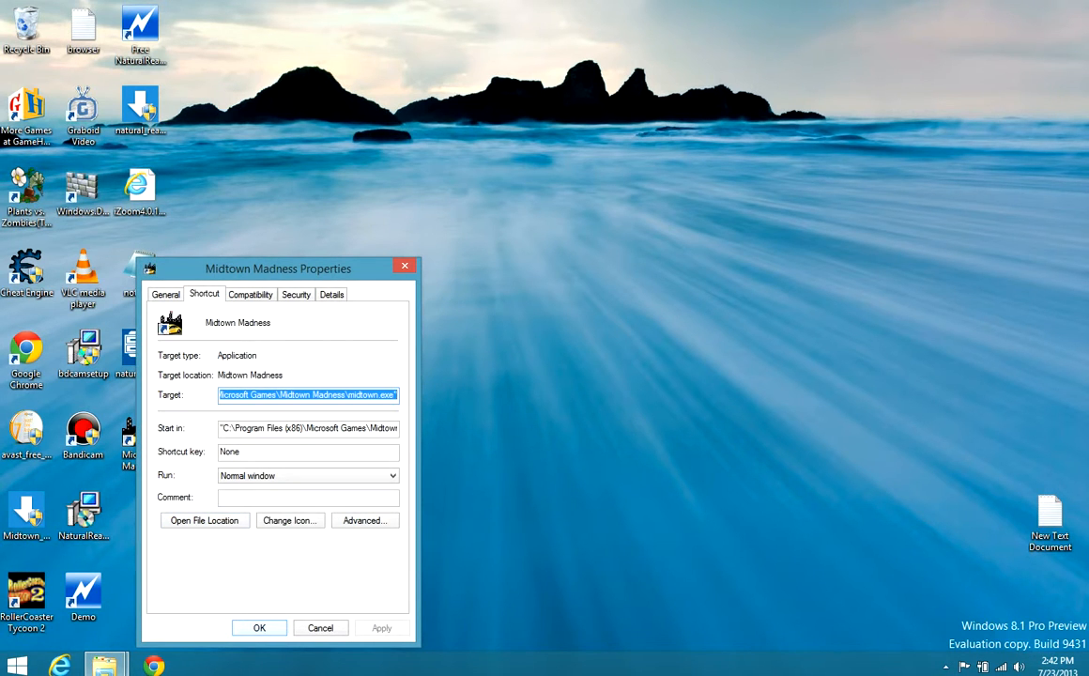
# Close the shortcut's Properties dialog and open the Midtown Madness install folder via Open file location.
pyautogui.click(320, 628)
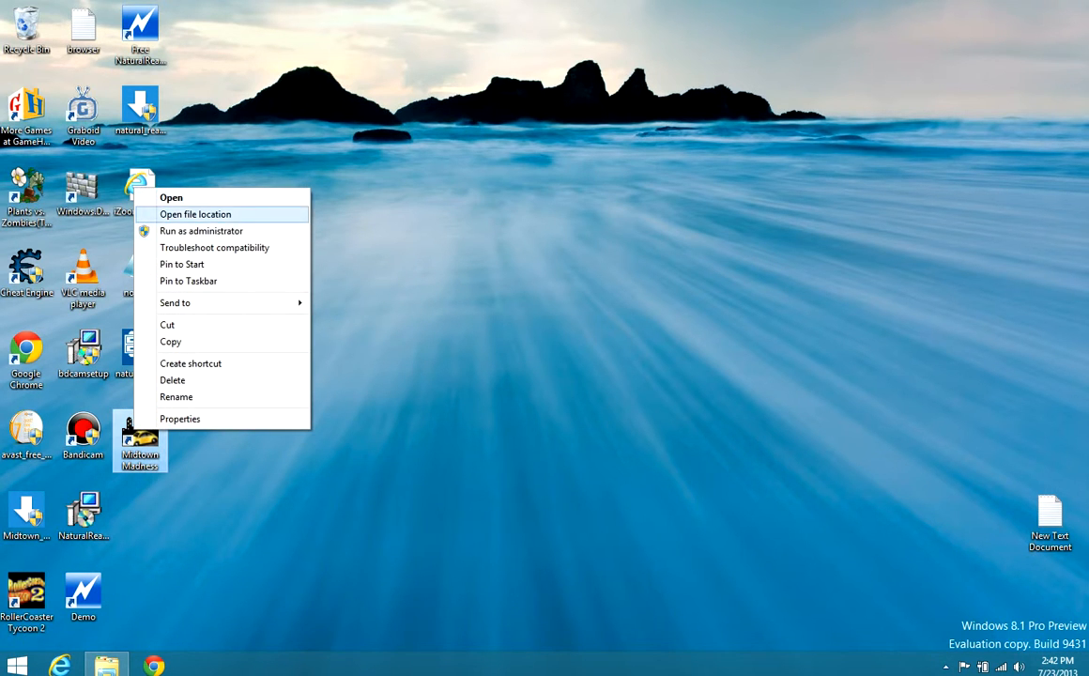
pyautogui.click(195, 214)
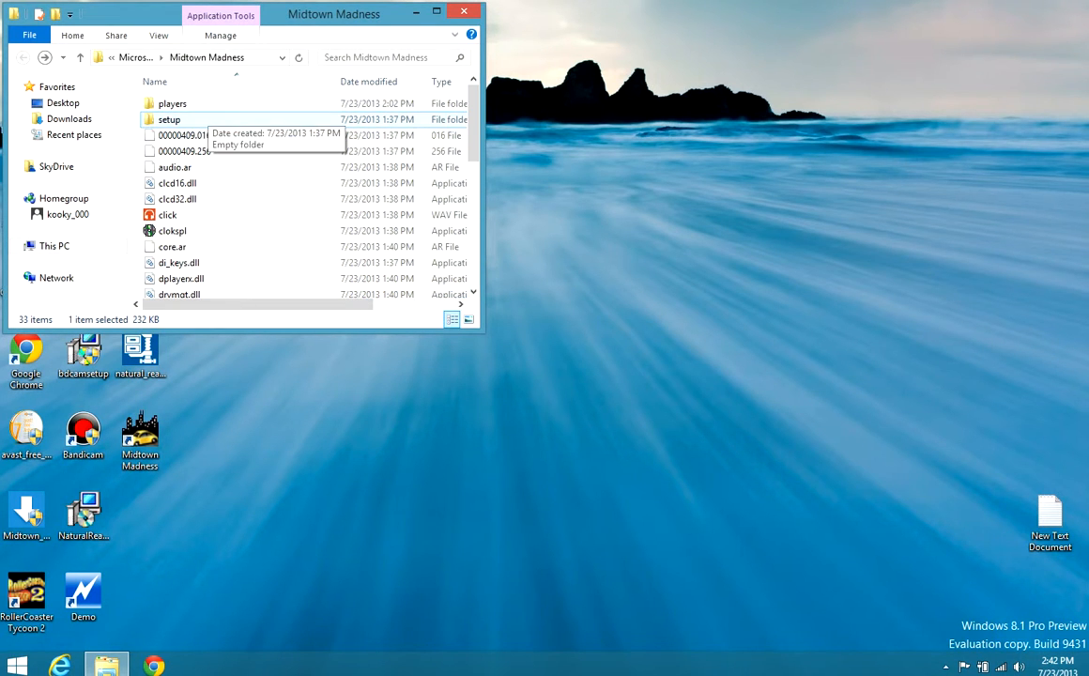
pyautogui.doubleClick(172, 104)
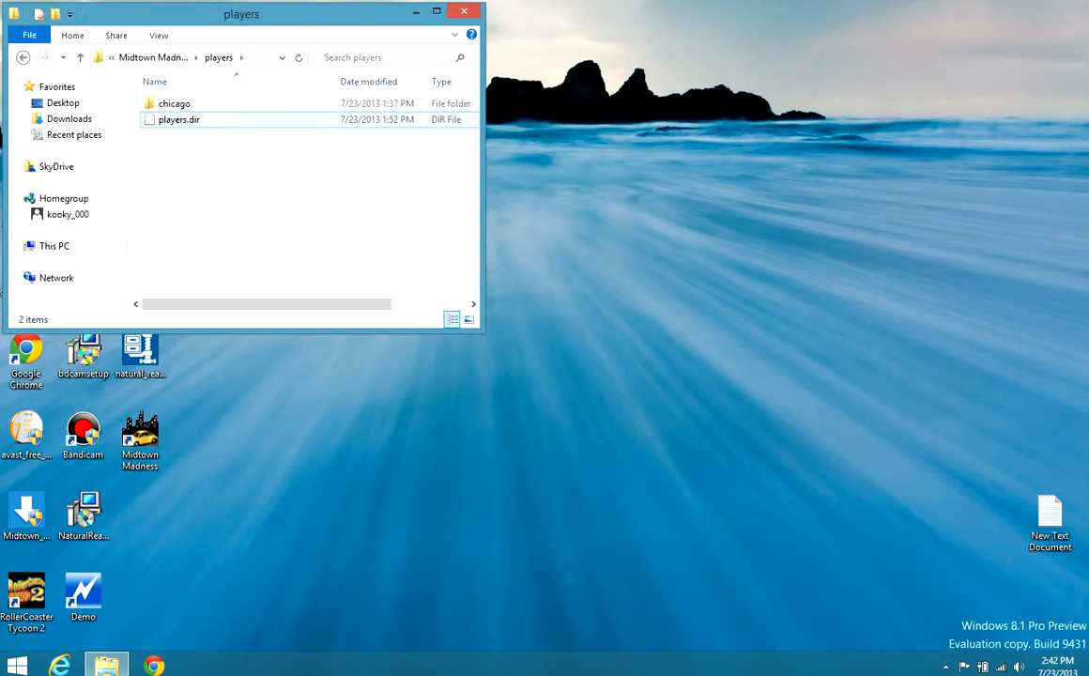
pyautogui.click(174, 103)
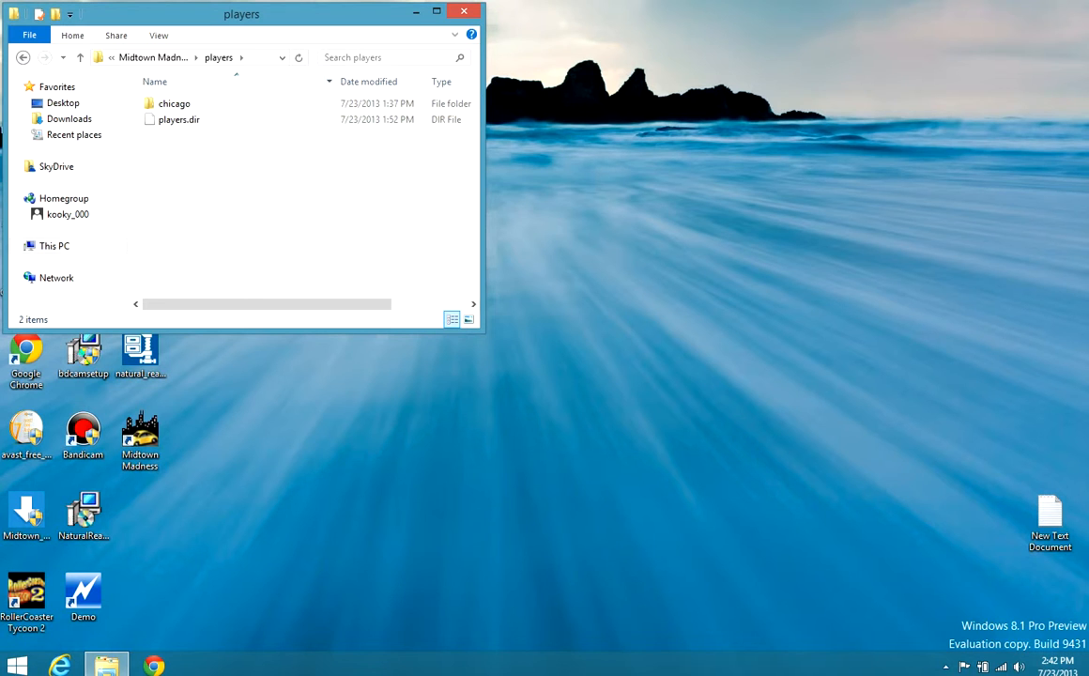
pyautogui.moveTo(23, 58)
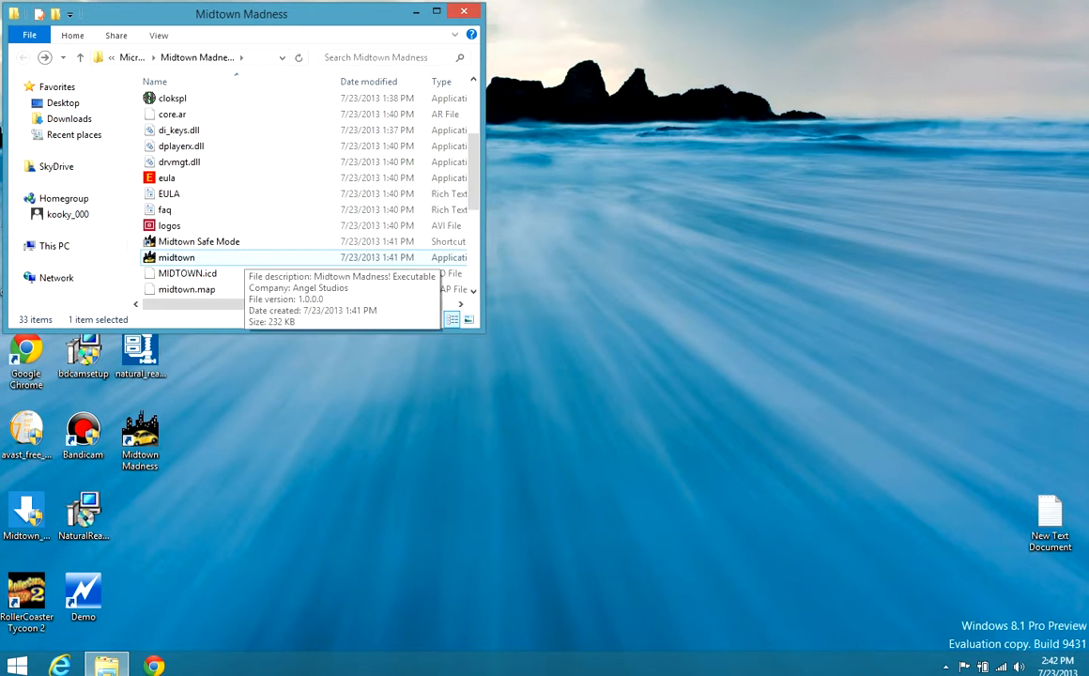
# Launch midtown.exe, relaunch from the desktop shortcut, and accept hardware accelerator detection.
pyautogui.doubleClick(176, 257)
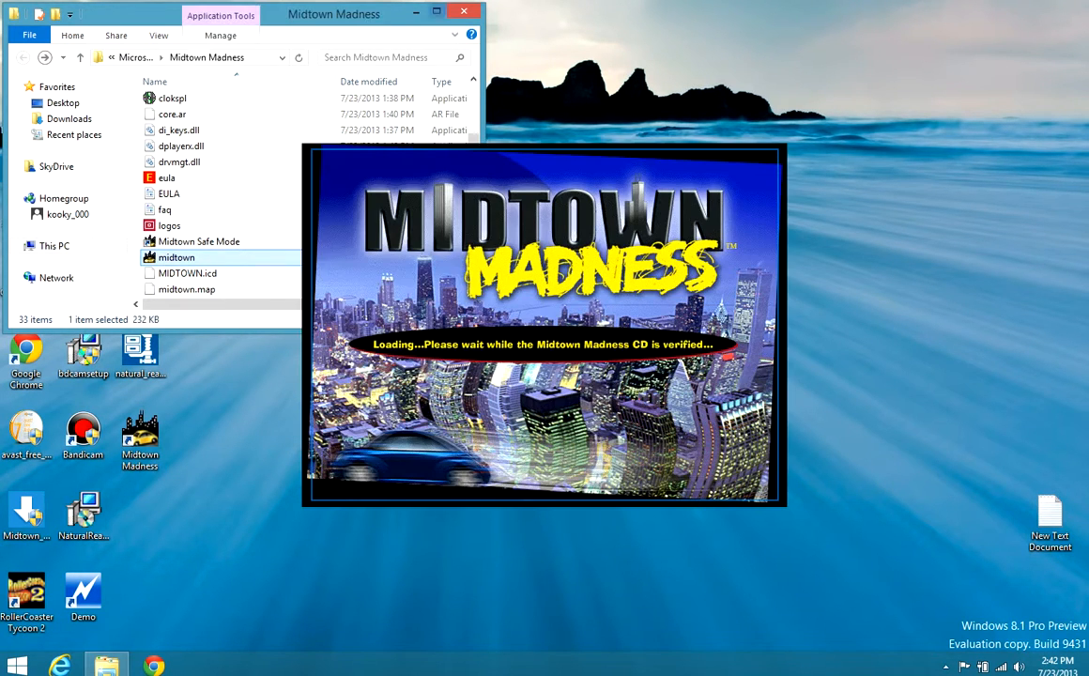
pyautogui.click(463, 11)
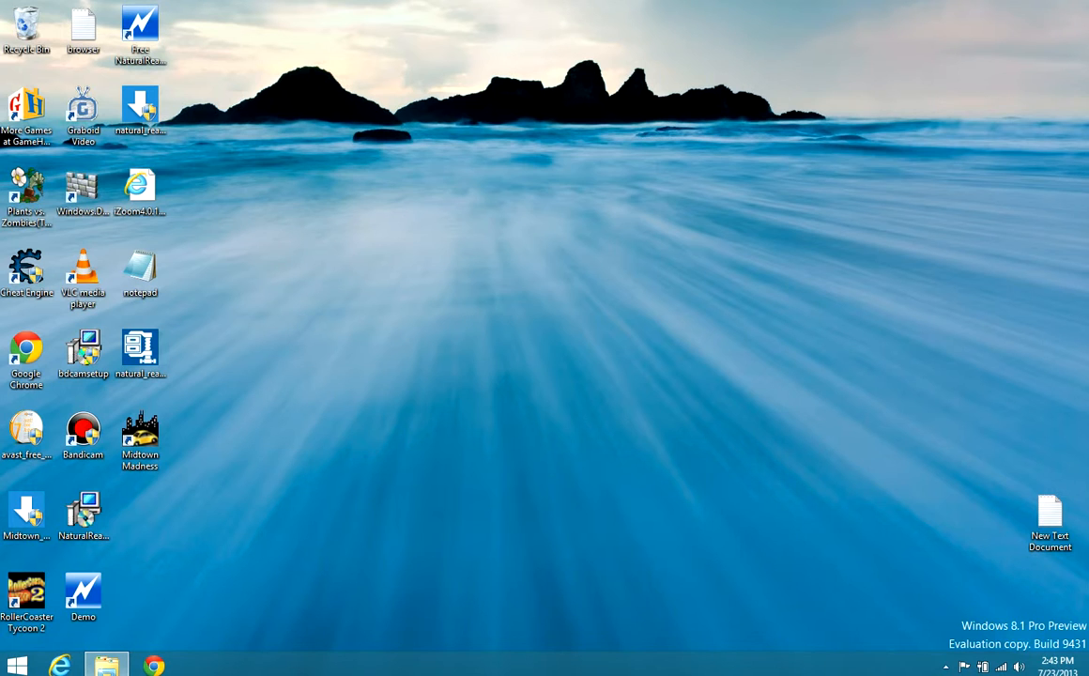
pyautogui.doubleClick(140, 433)
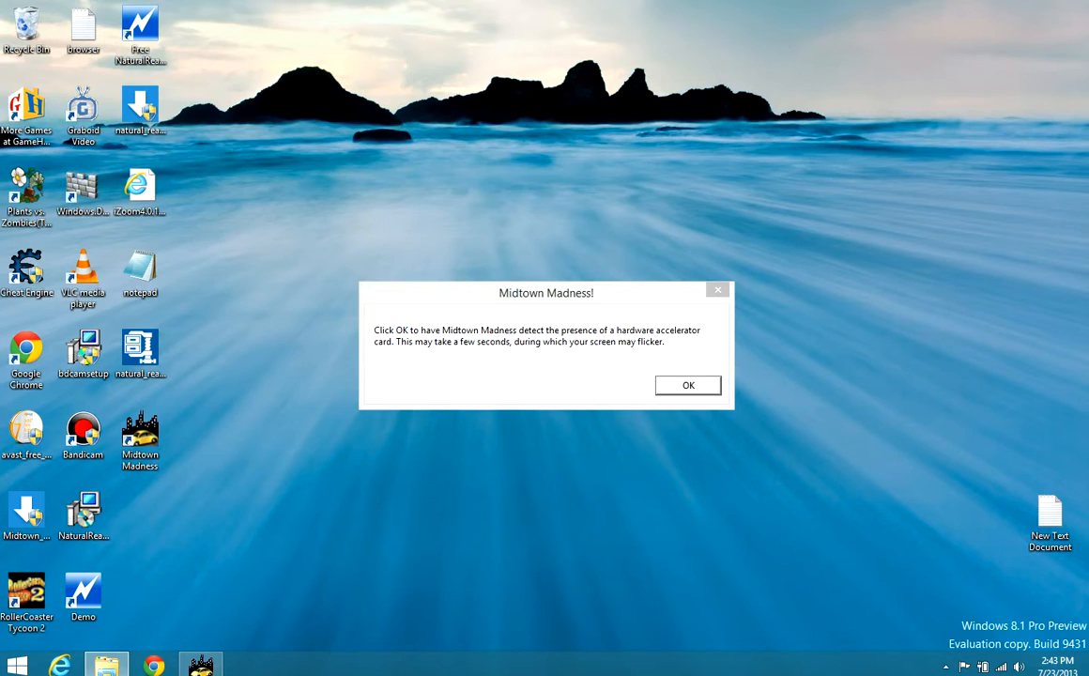
pyautogui.click(687, 385)
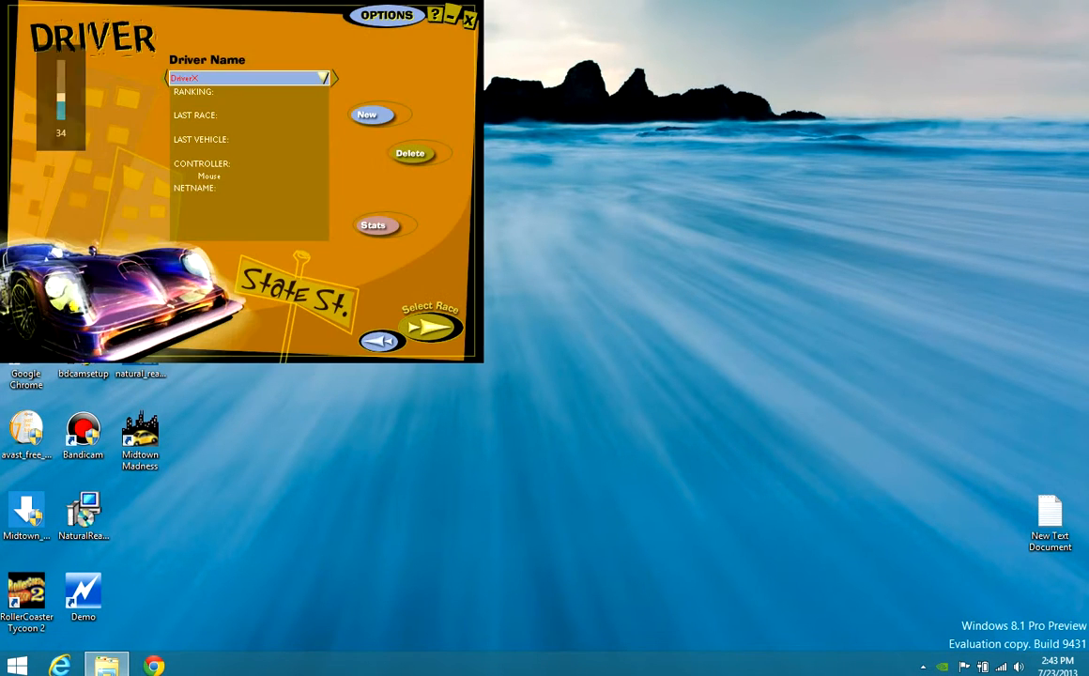
# Go to Select Race and choose the Cruise race type.
pyautogui.click(431, 327)
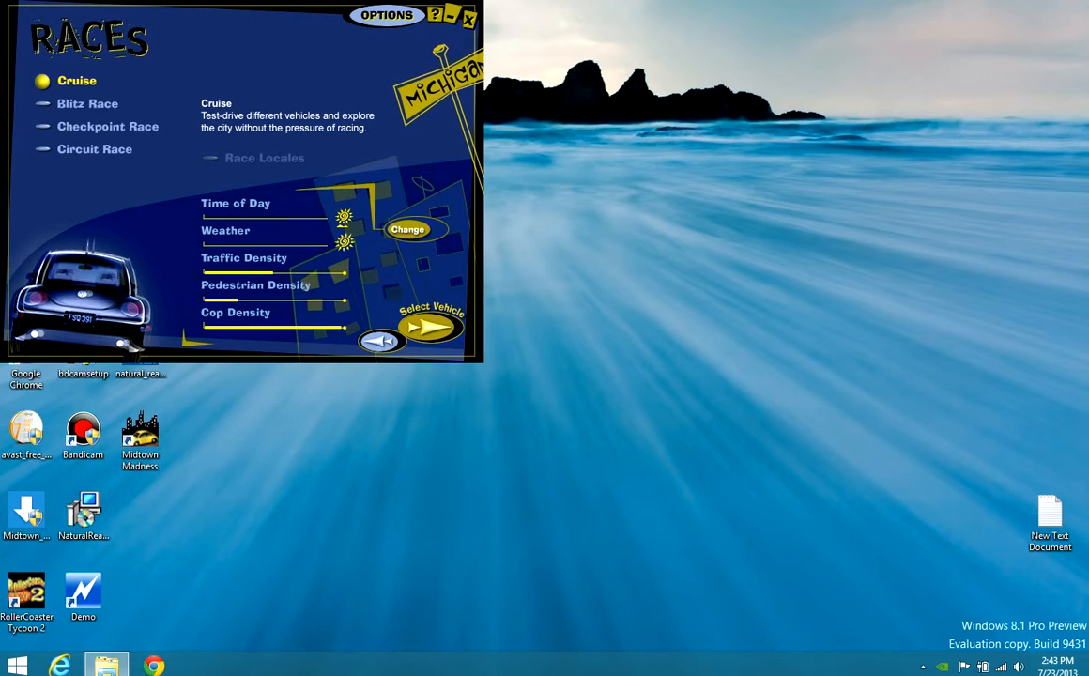
pyautogui.click(408, 229)
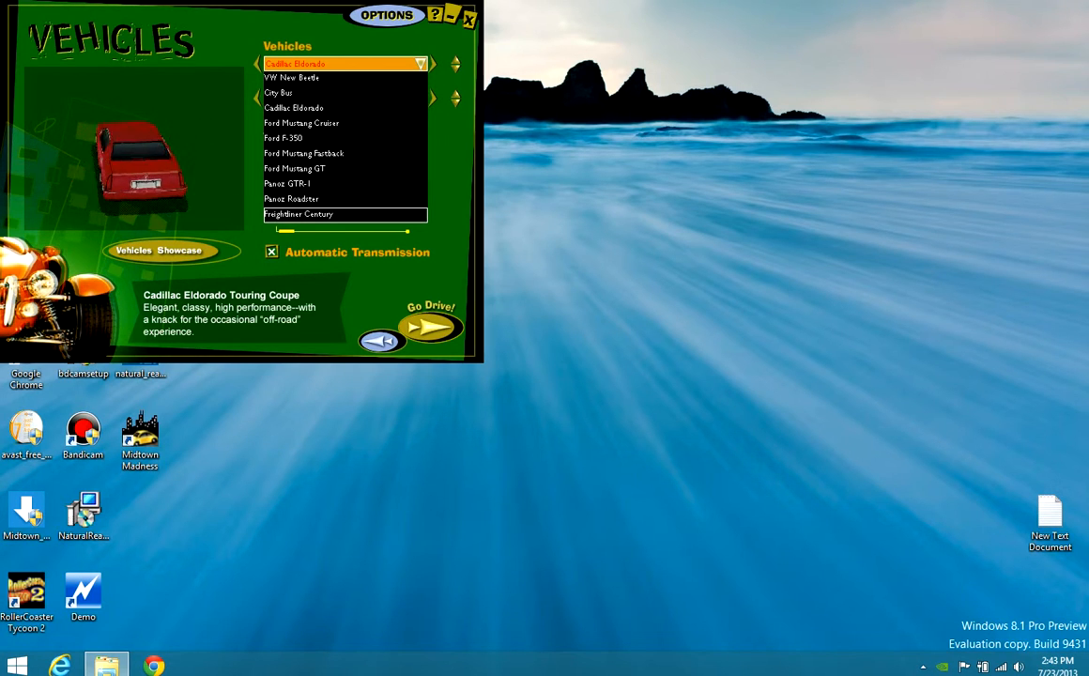
# Choose a vehicle from the Vehicles dropdown and start the cruise drive.
pyautogui.click(470, 15)
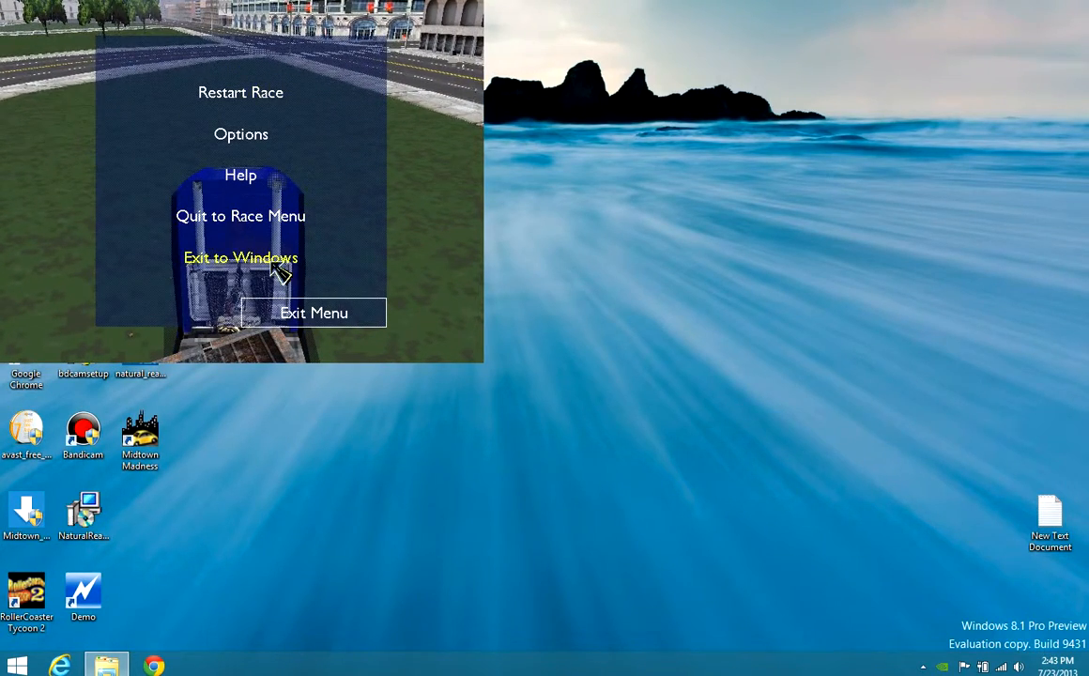
# Exit the game to Windows and expand the taskbar's hidden notification-area icons.
pyautogui.click(241, 257)
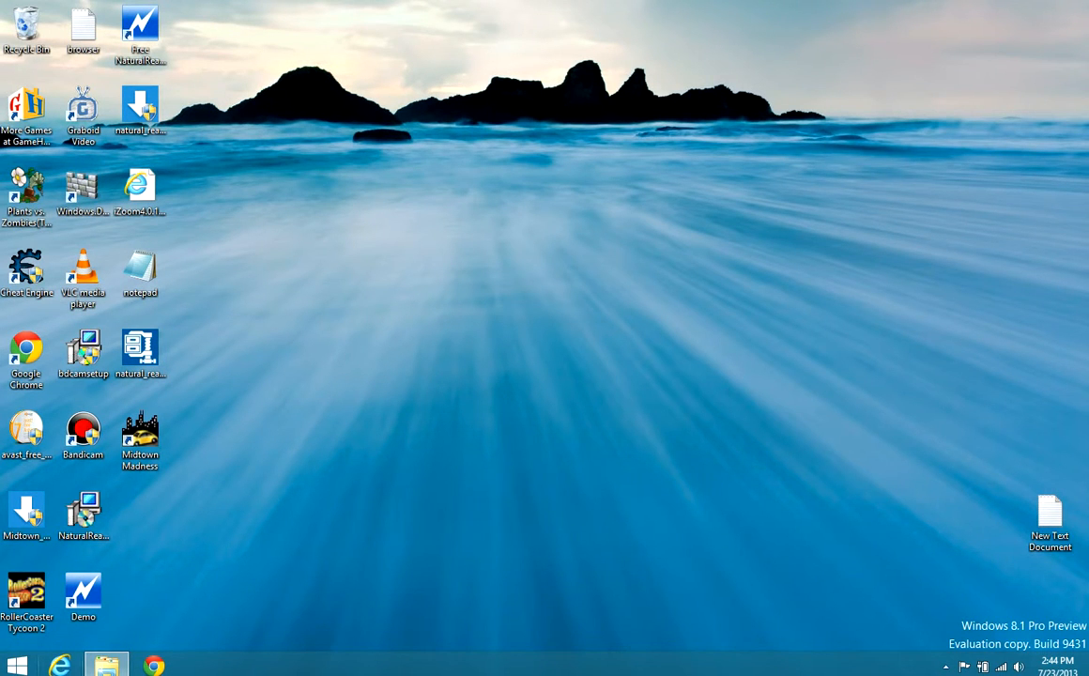
pyautogui.click(946, 666)
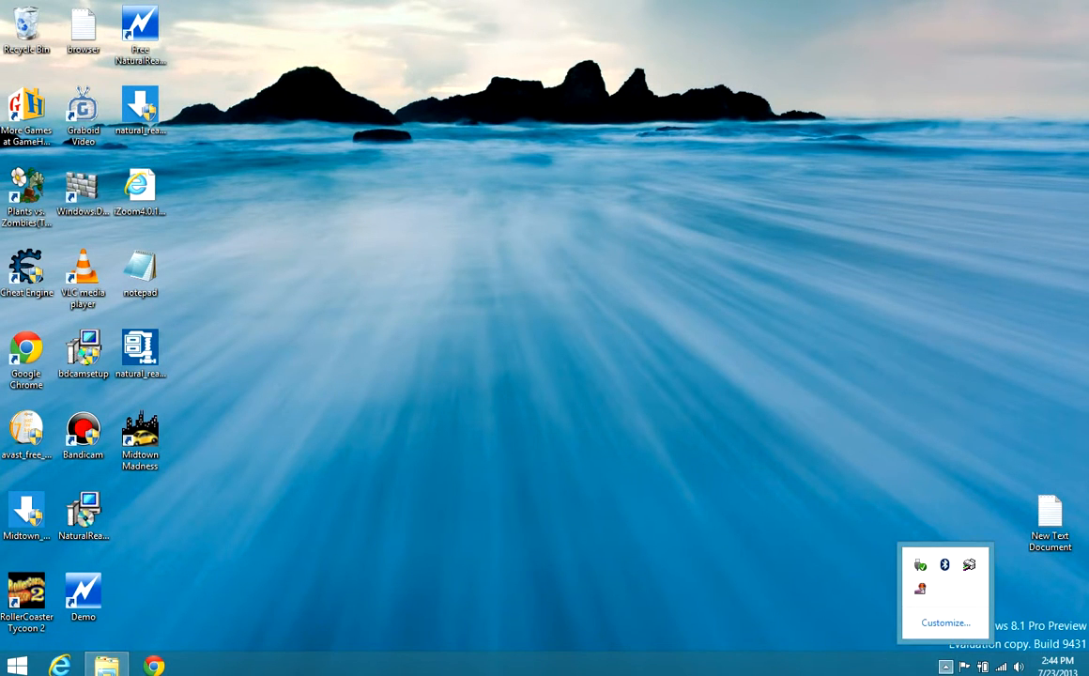